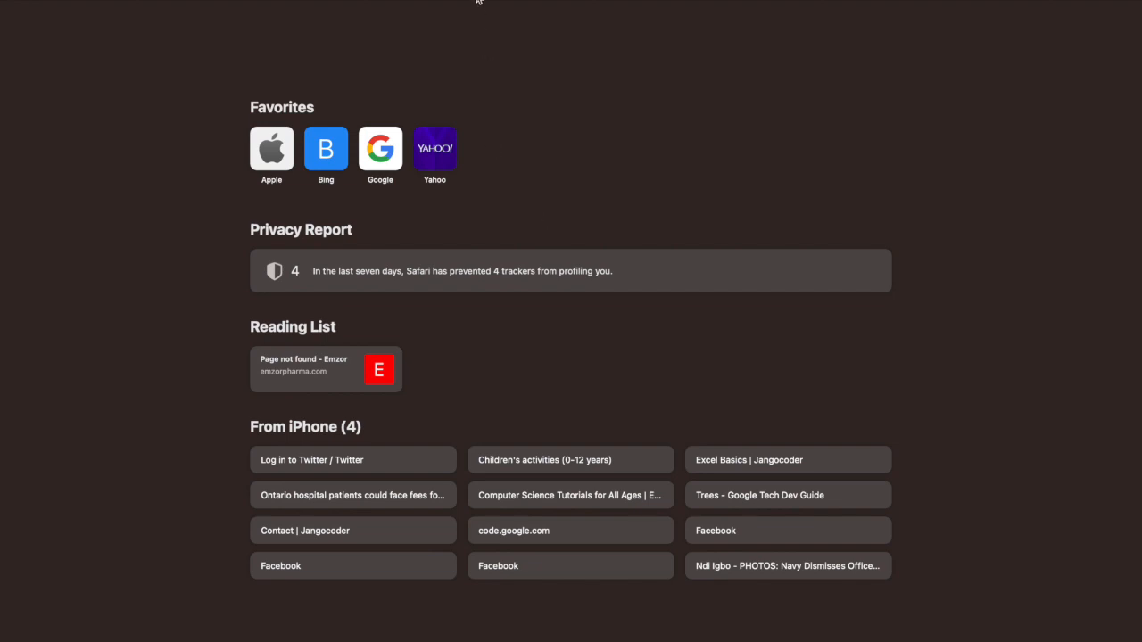
Search 'vi' in Safari and open the suggested 'Visual Studio: IDE and Code Editor' site.
{"action": "type", "text": "vi"}
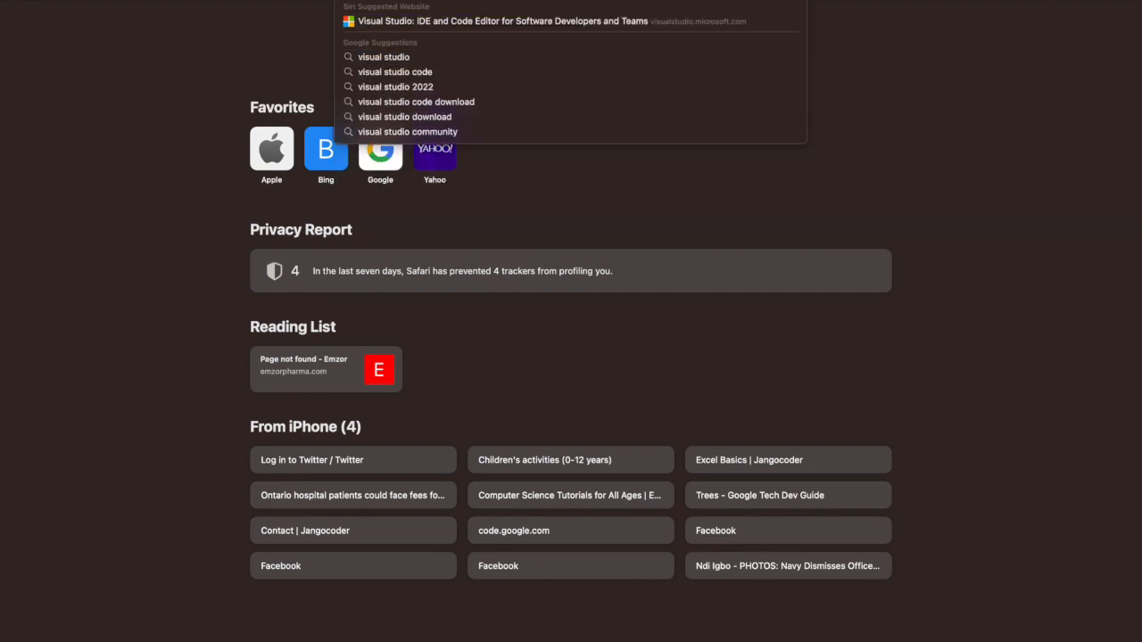
{"action": "mouse_move", "coordinate": [515, 25]}
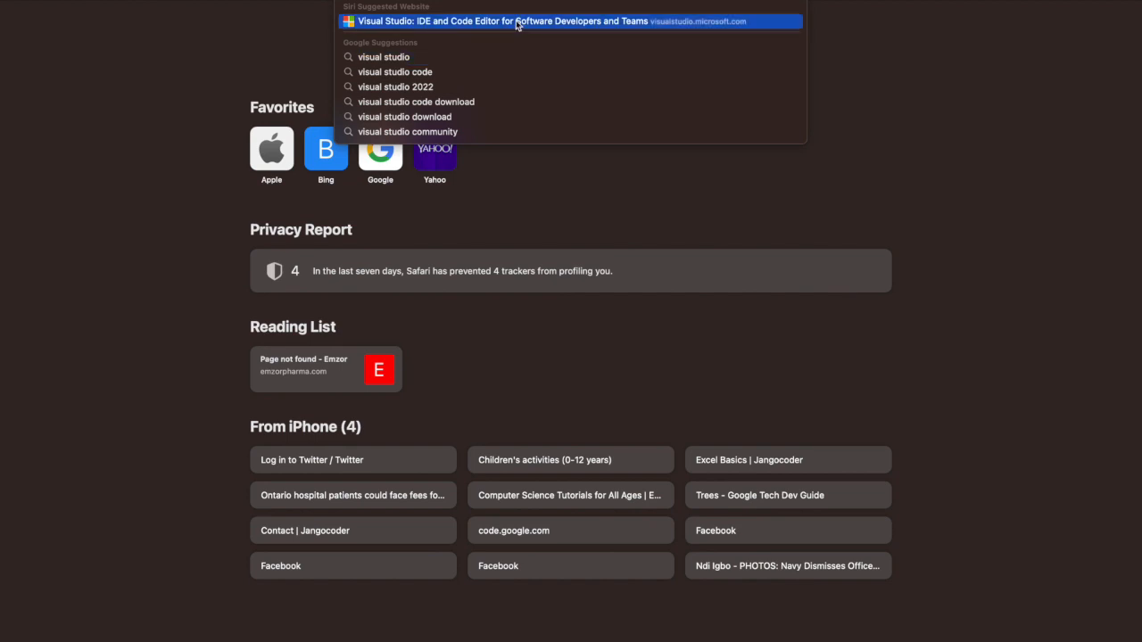
{"action": "left_click", "coordinate": [517, 29]}
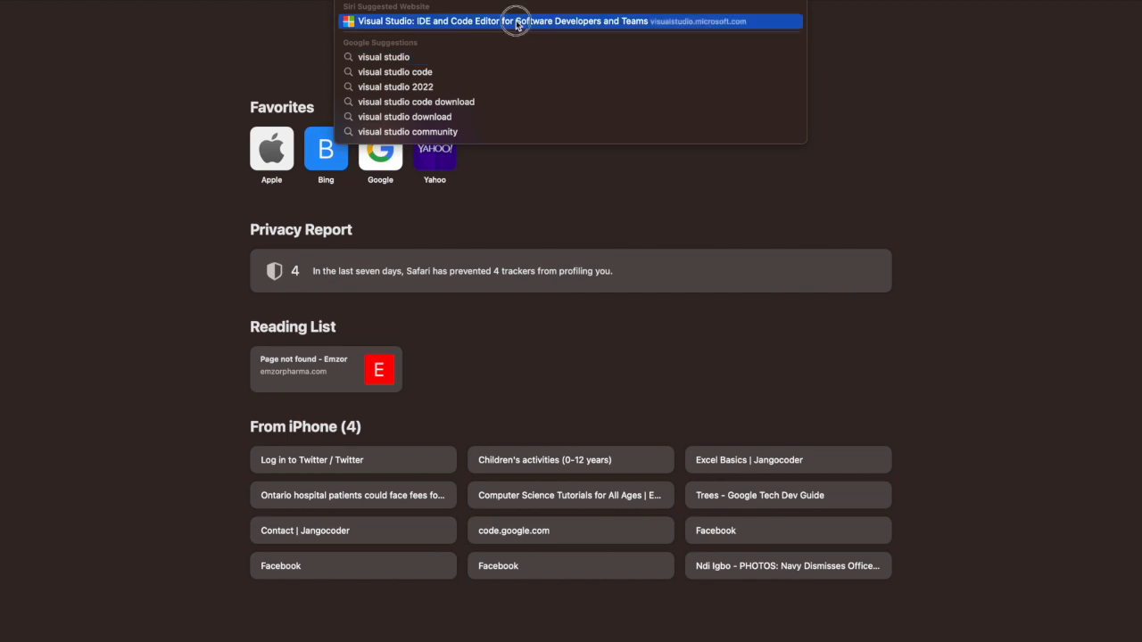
{"action": "left_click", "coordinate": [516, 21]}
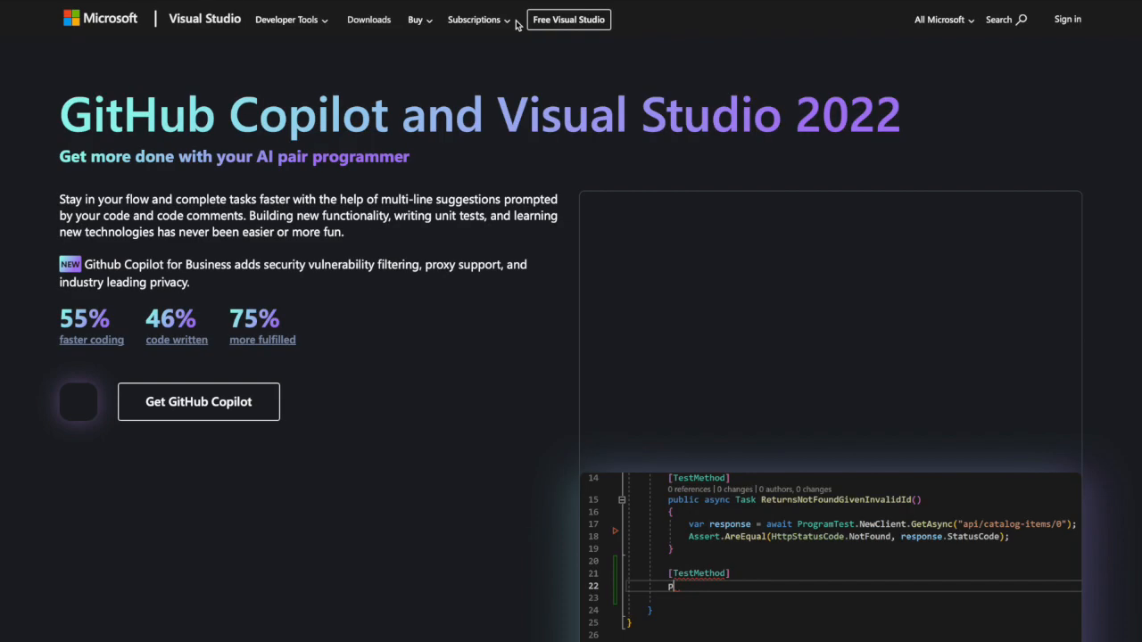
Download Visual Studio for Mac, allowing downloads from the site, and view the downloads list.
{"action": "scroll", "scroll_direction": "down", "scroll_amount": 3}
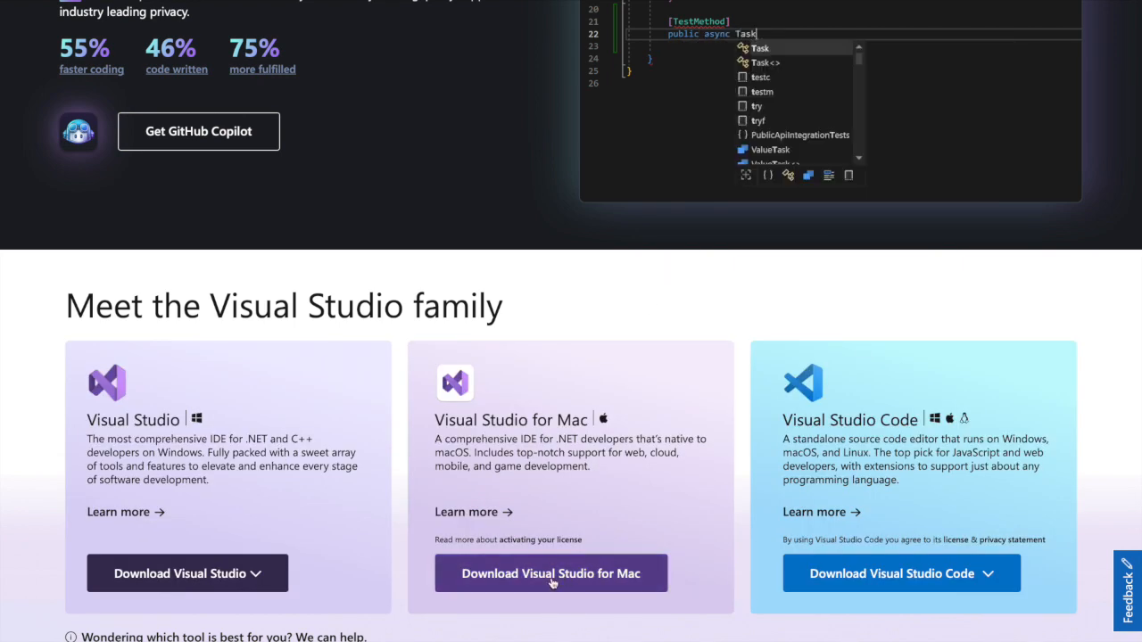
{"action": "left_click", "coordinate": [550, 573]}
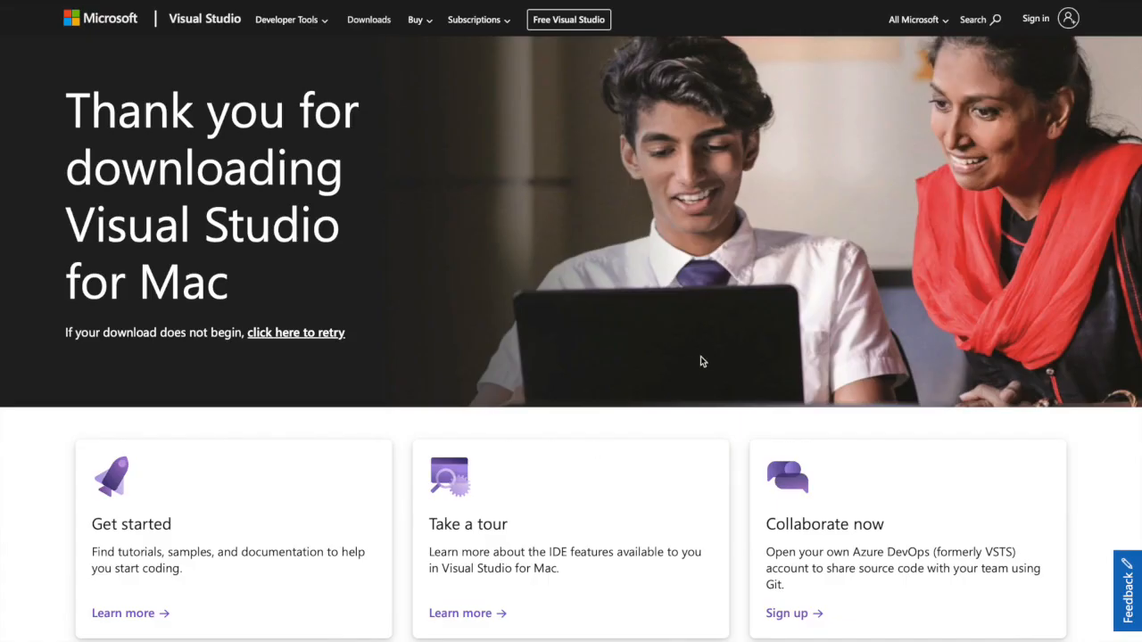
{"action": "mouse_move", "coordinate": [1010, 52]}
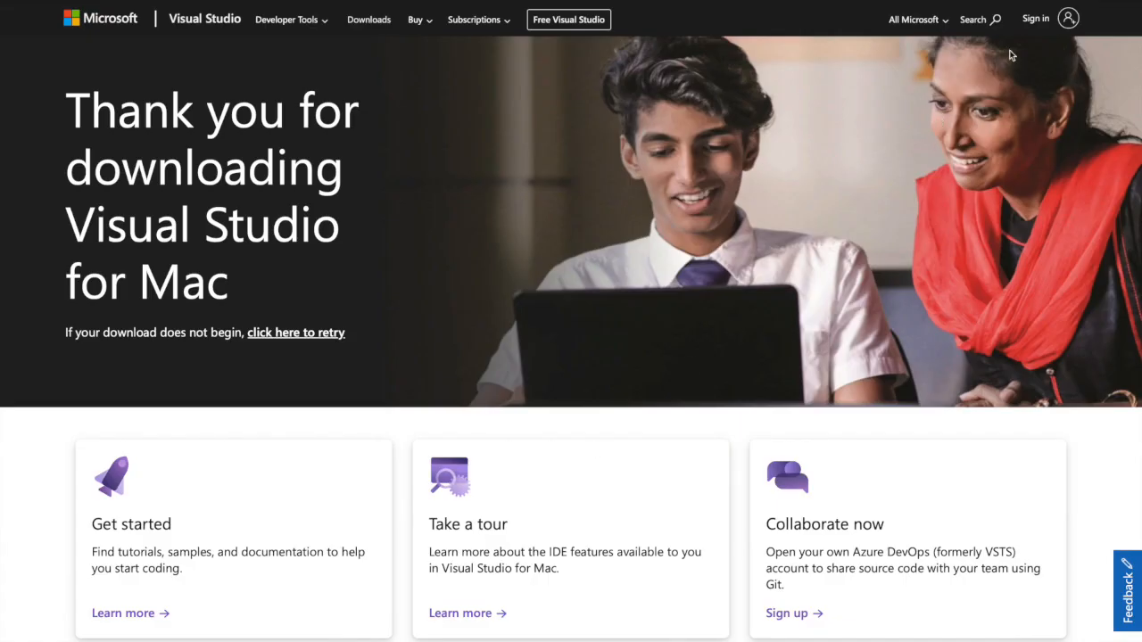
{"action": "mouse_move", "coordinate": [1110, 17]}
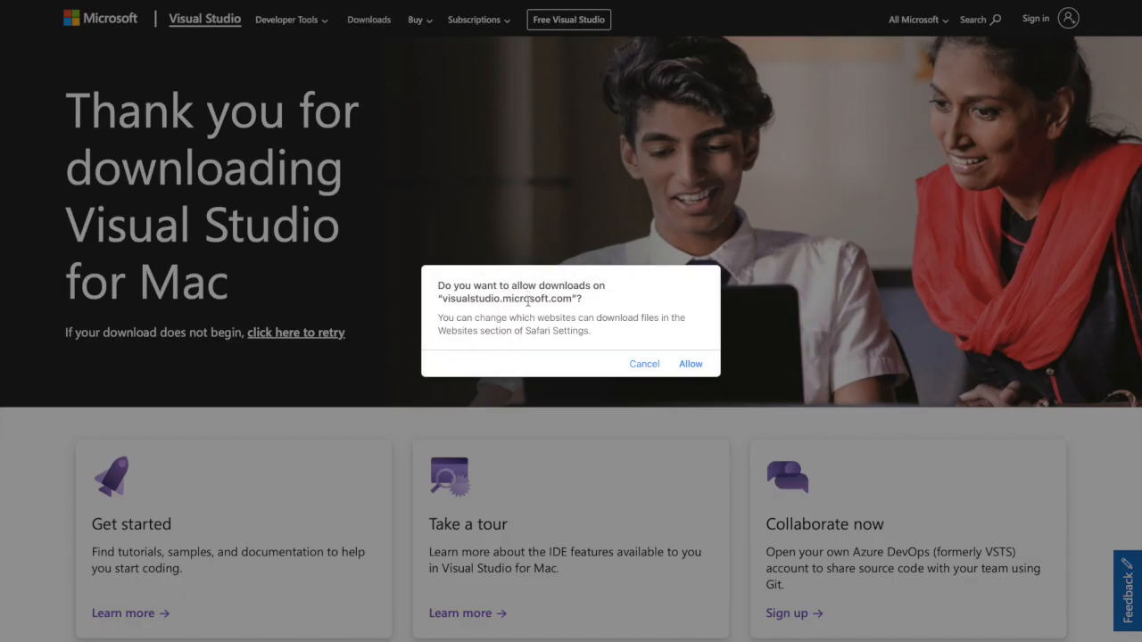
{"action": "left_click", "coordinate": [691, 363]}
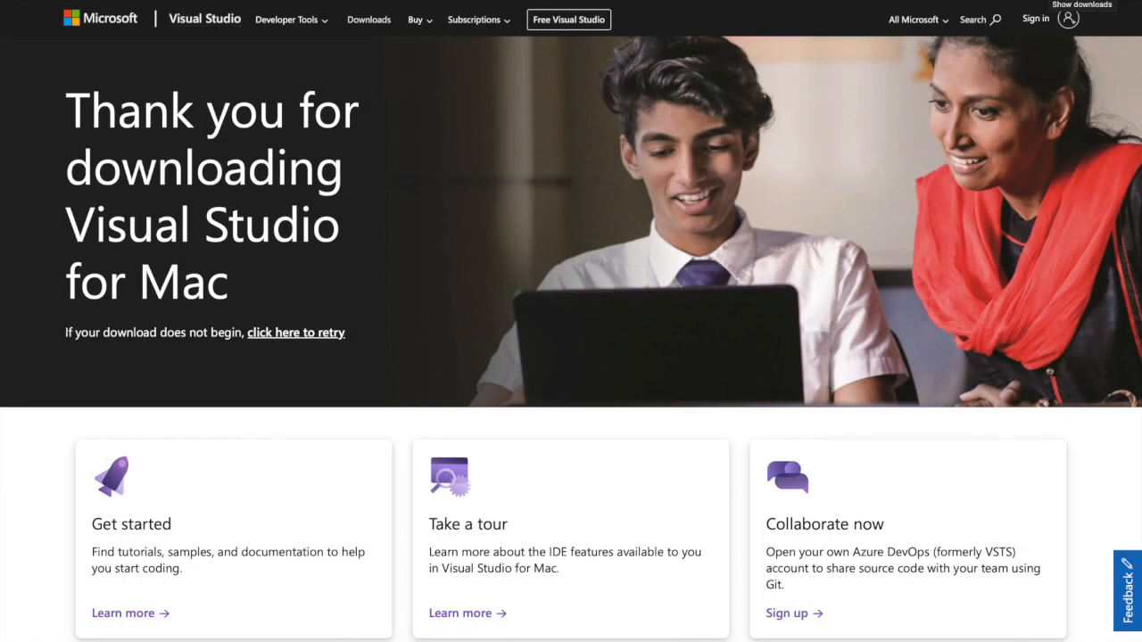
{"action": "left_click", "coordinate": [1083, 8]}
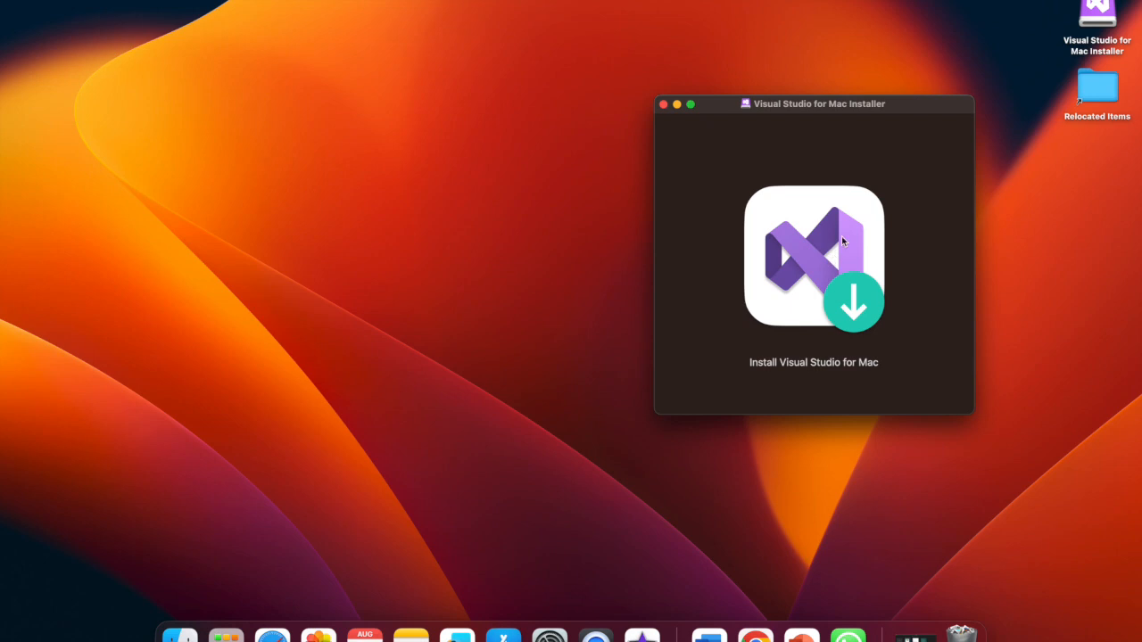
Launch 'Install Visual Studio for Mac', confirm the security alert, and authorize with your password.
{"action": "left_click", "coordinate": [813, 258]}
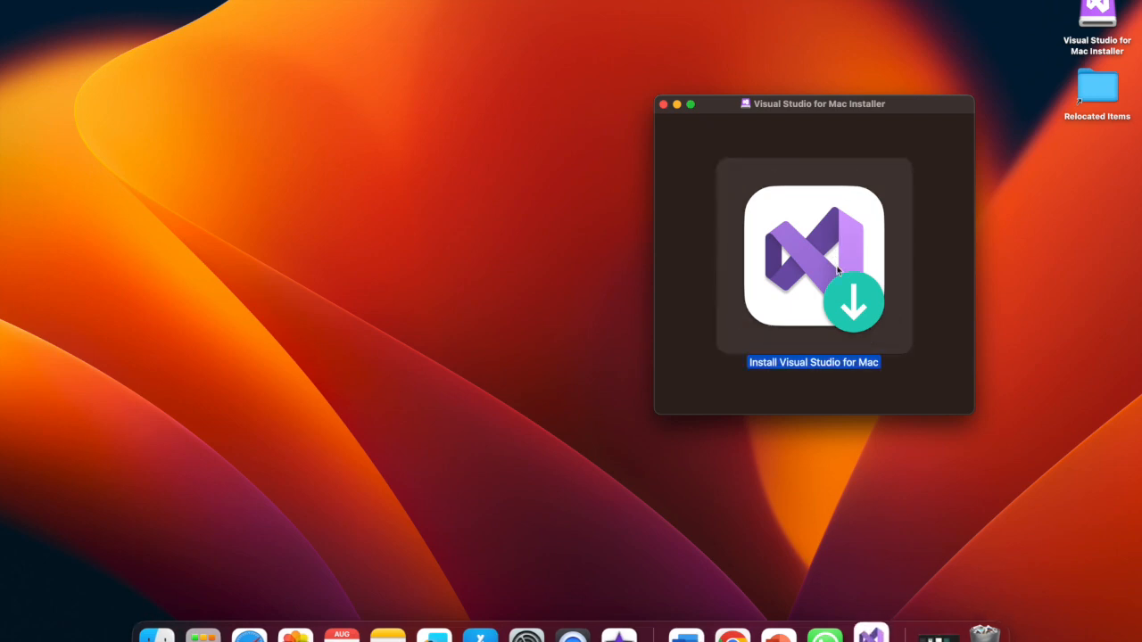
{"action": "double_click", "coordinate": [814, 259]}
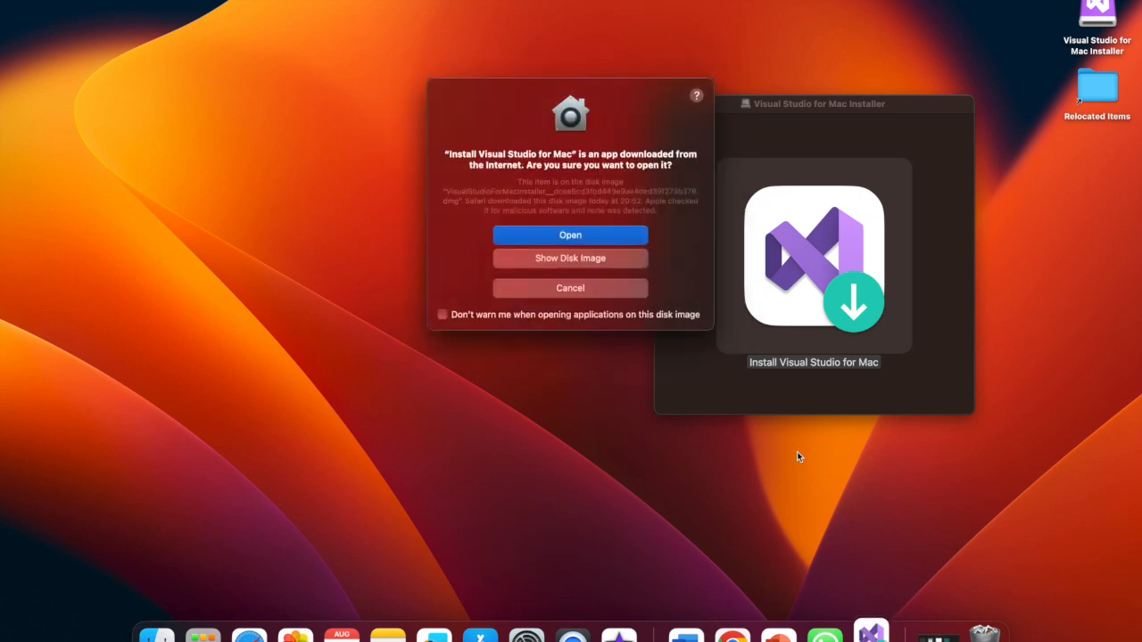
{"action": "left_click", "coordinate": [570, 234]}
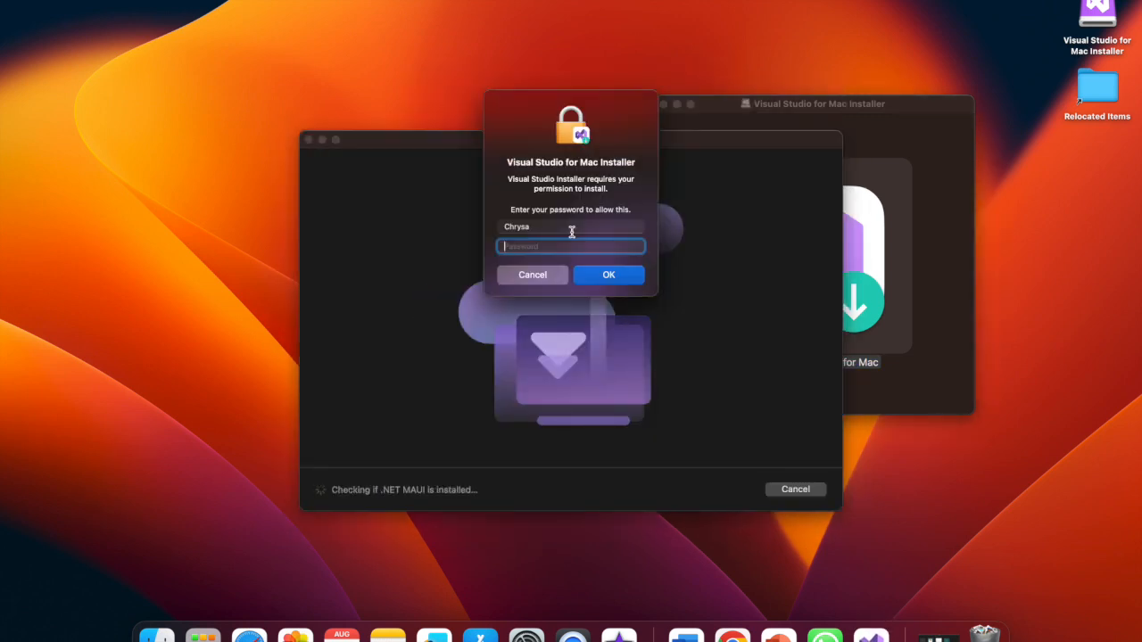
{"action": "left_click", "coordinate": [608, 275]}
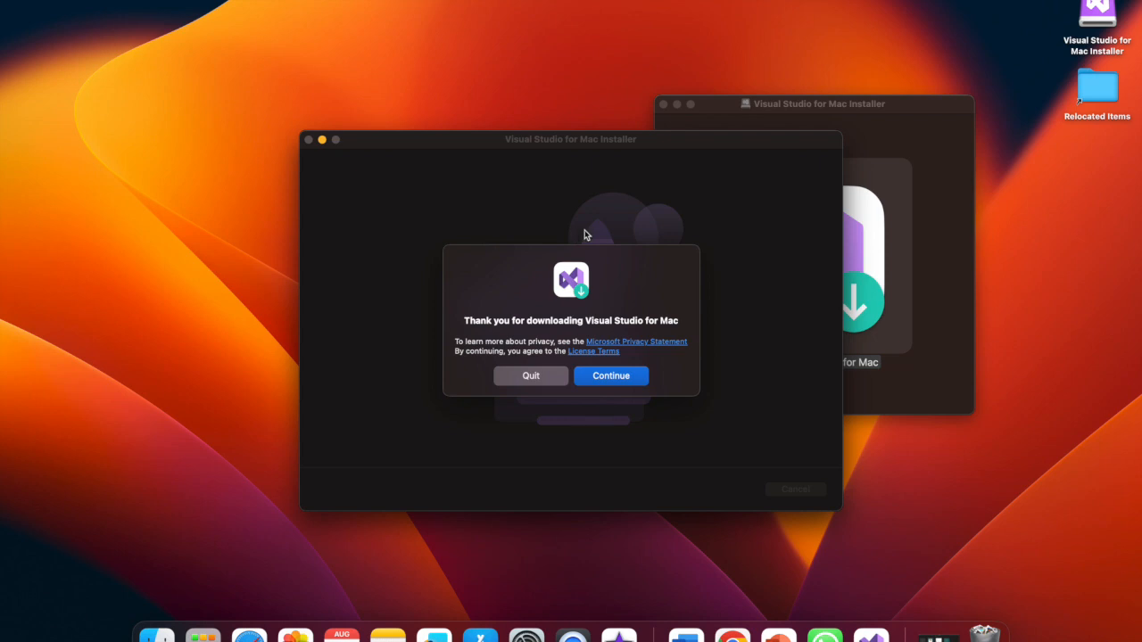
Accept the terms, review the component list with .NET checked, and install the updates.
{"action": "left_click", "coordinate": [611, 375]}
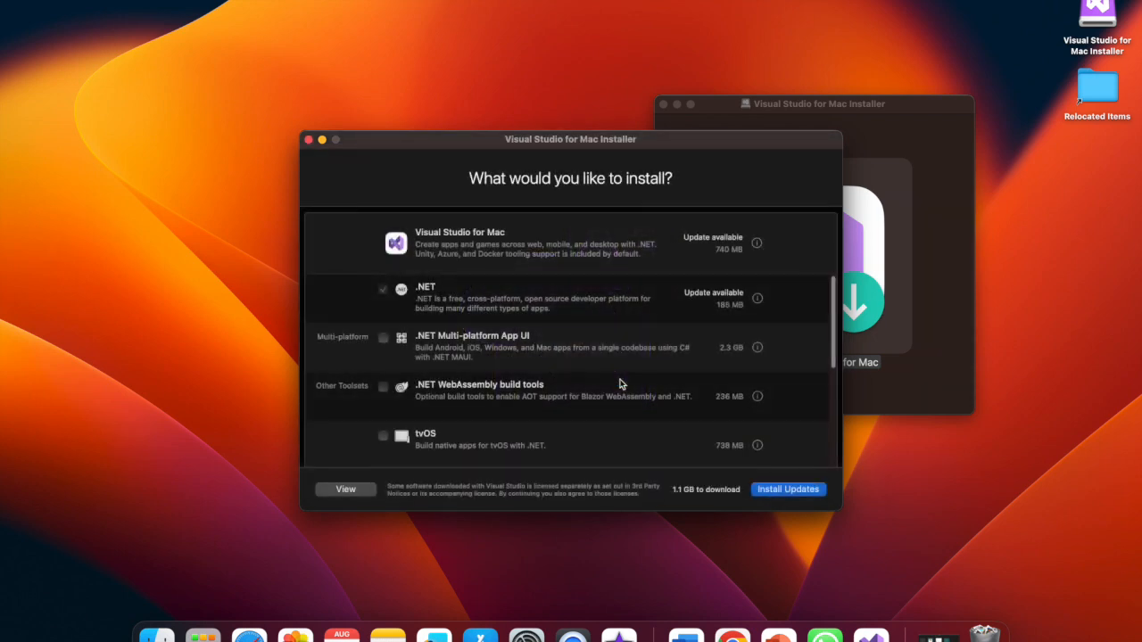
{"action": "mouse_move", "coordinate": [515, 267]}
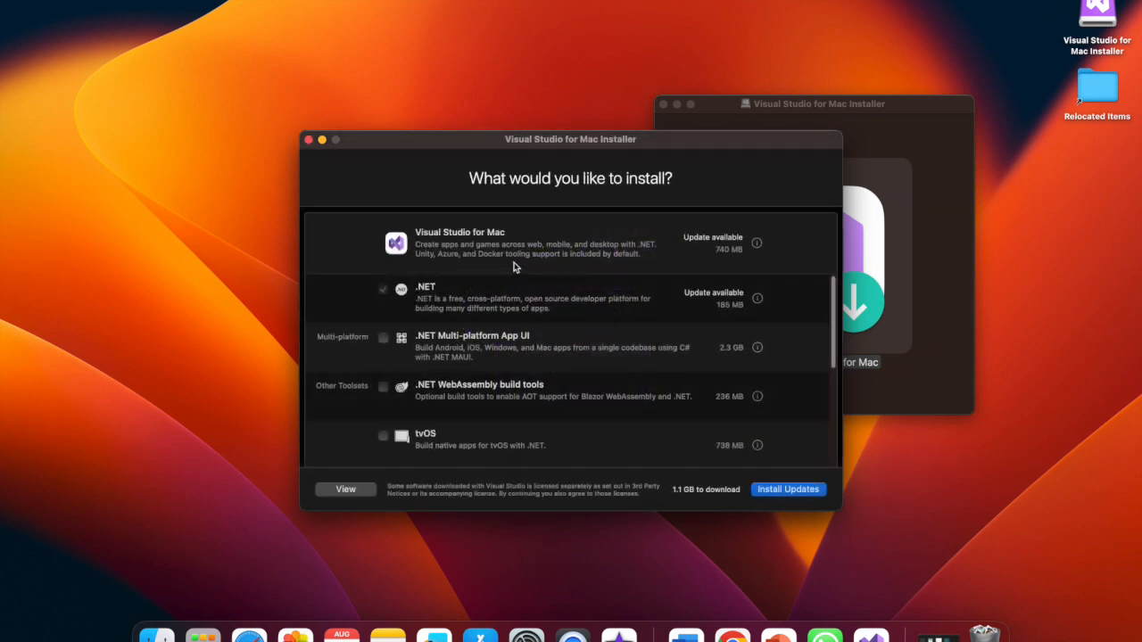
{"action": "mouse_move", "coordinate": [584, 275]}
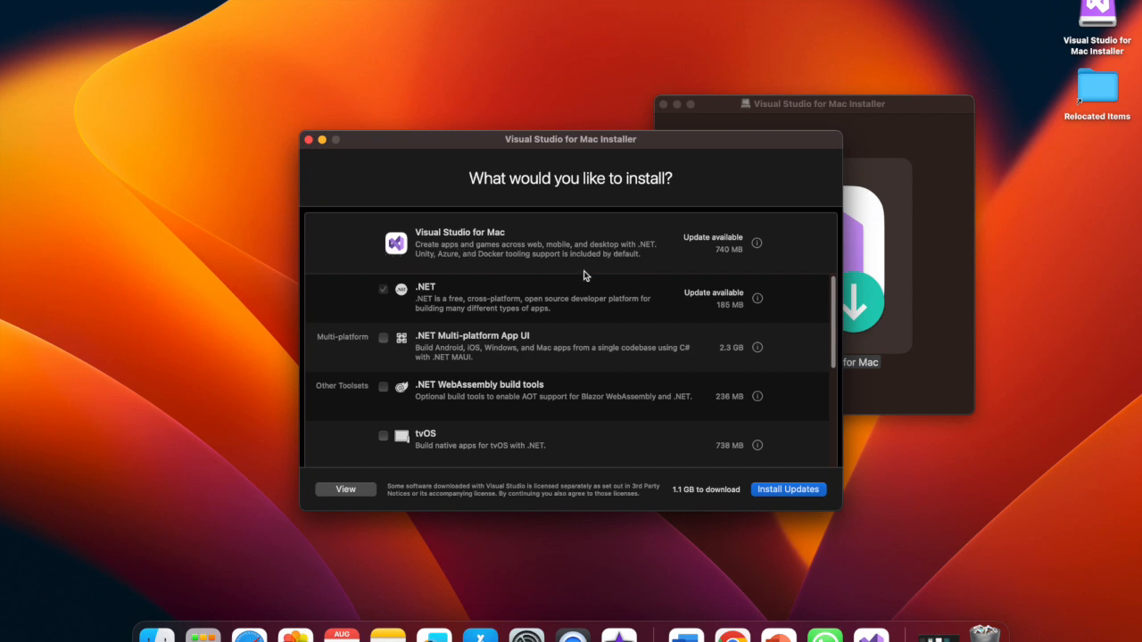
{"action": "mouse_move", "coordinate": [613, 306]}
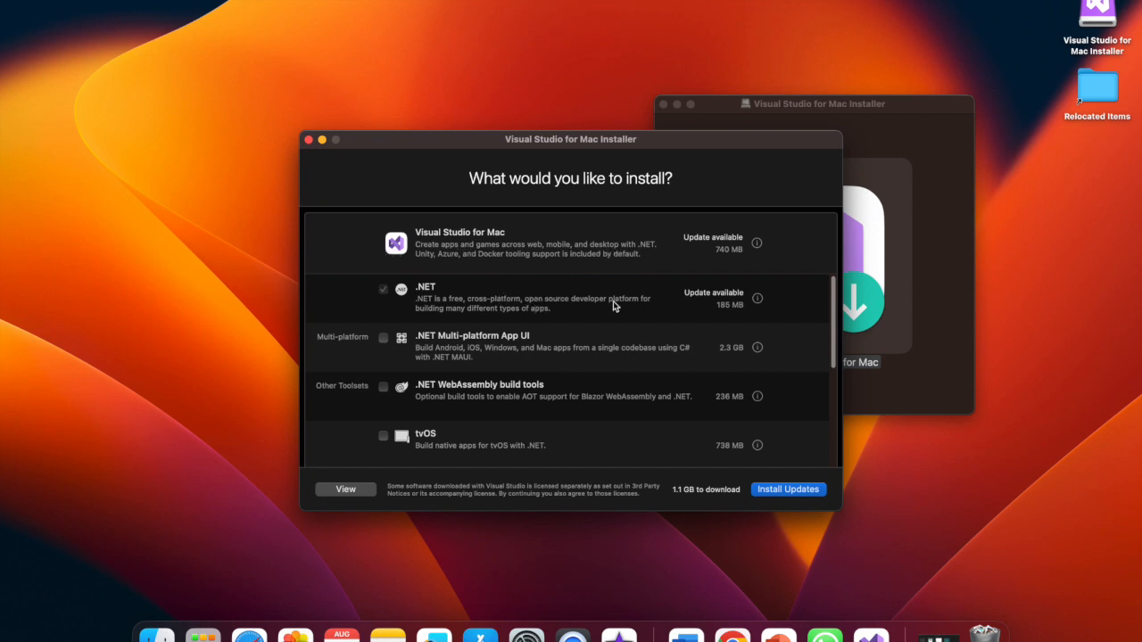
{"action": "scroll", "scroll_direction": "down", "scroll_amount": 3}
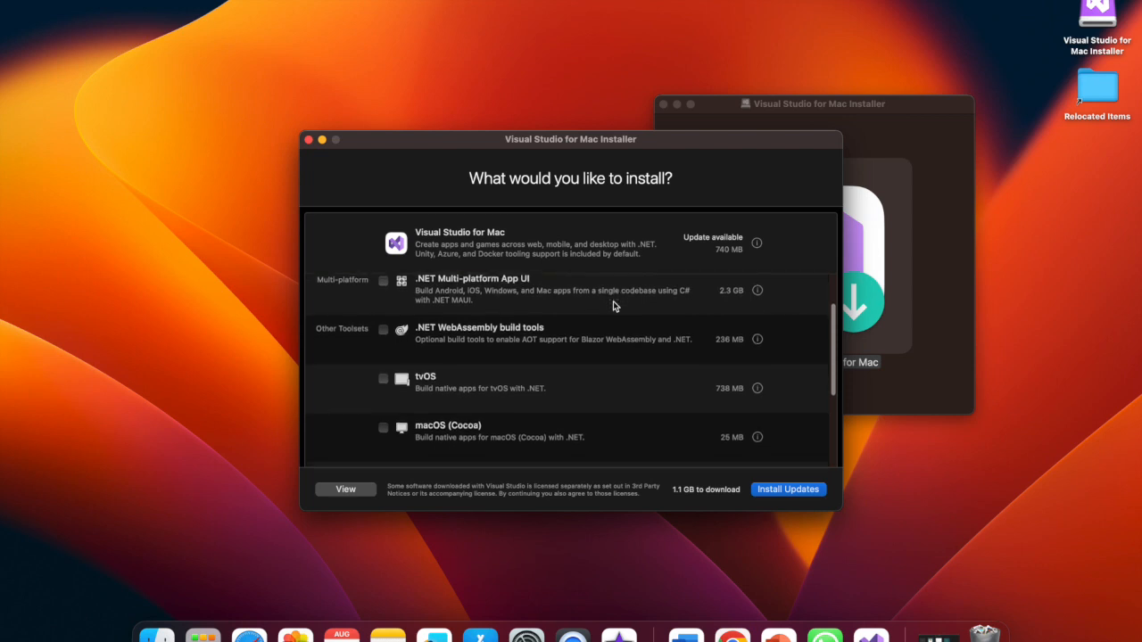
{"action": "scroll", "scroll_direction": "down", "scroll_amount": 3}
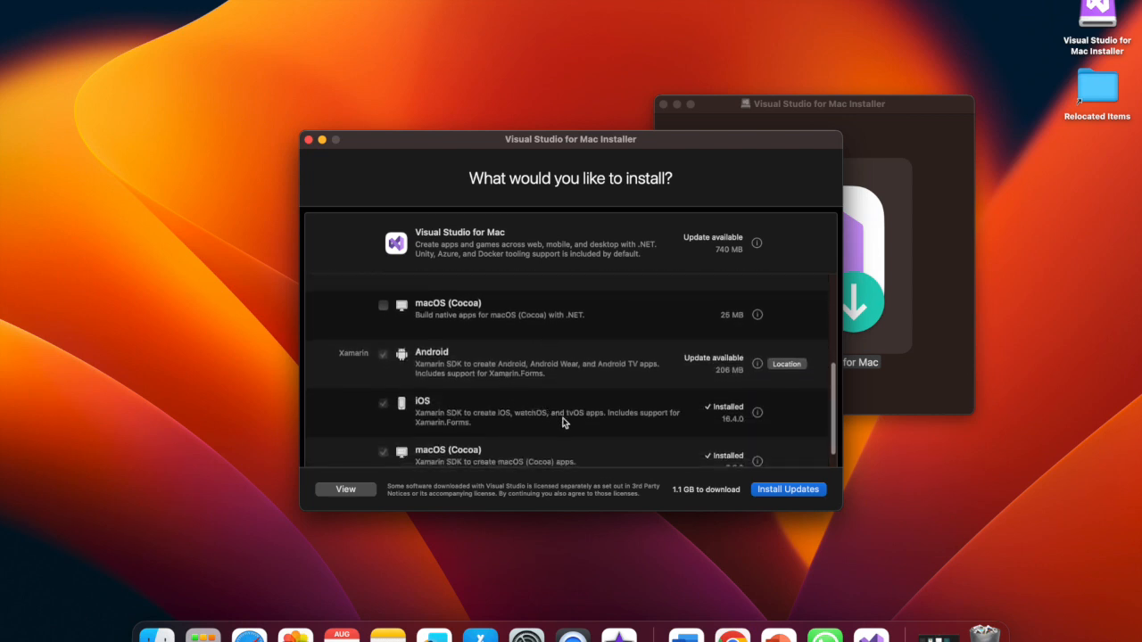
{"action": "mouse_move", "coordinate": [652, 457]}
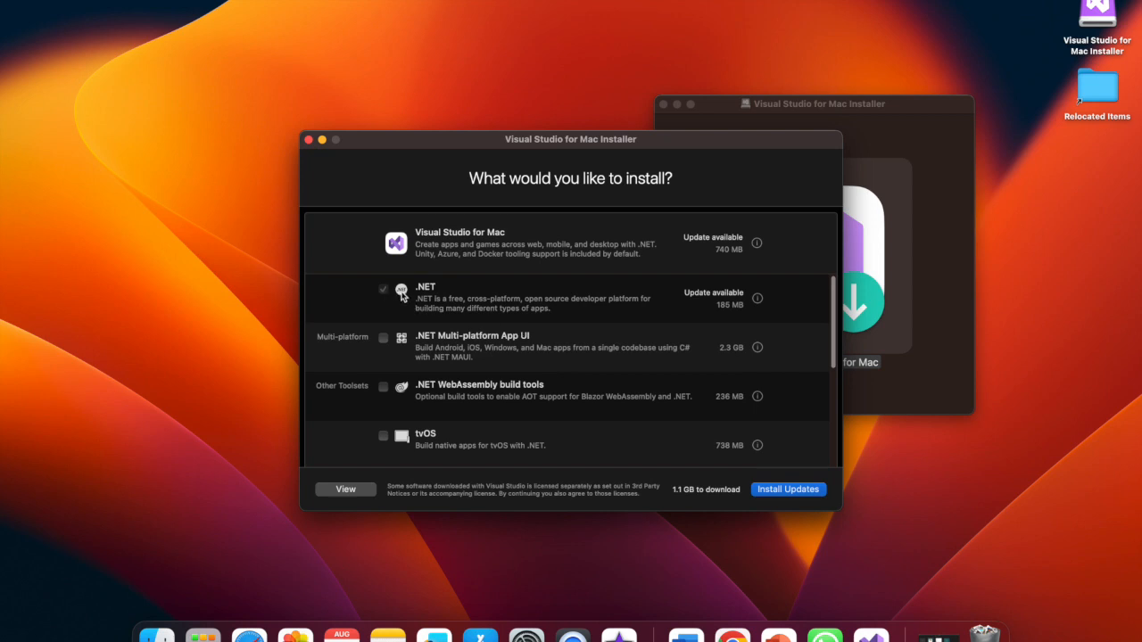
{"action": "mouse_move", "coordinate": [446, 292]}
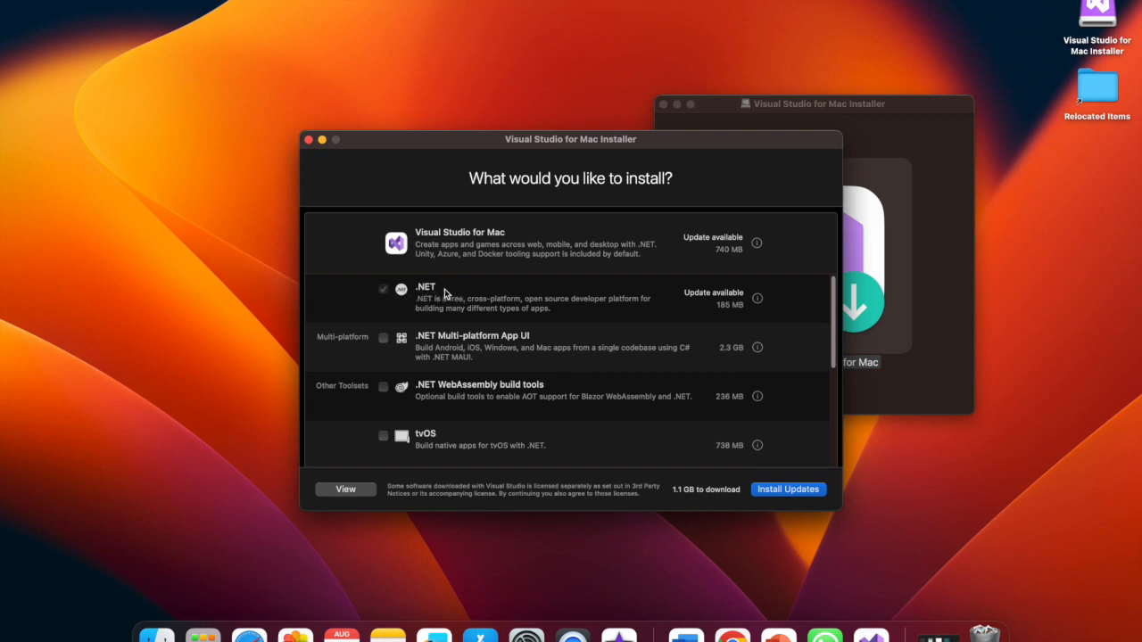
{"action": "mouse_move", "coordinate": [466, 253]}
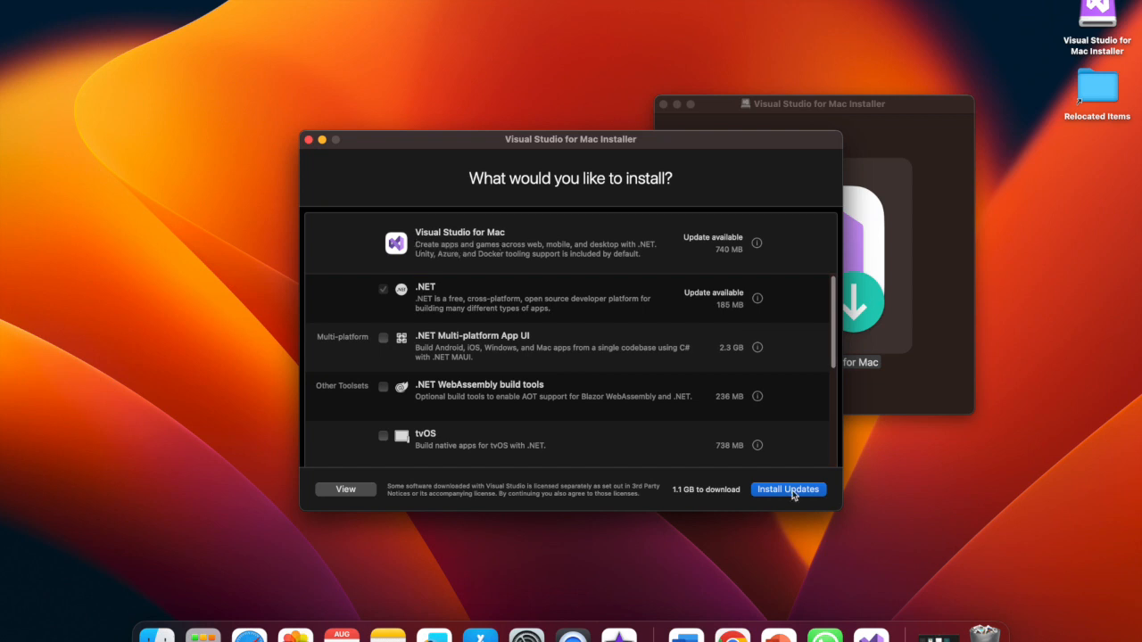
{"action": "left_click", "coordinate": [787, 489]}
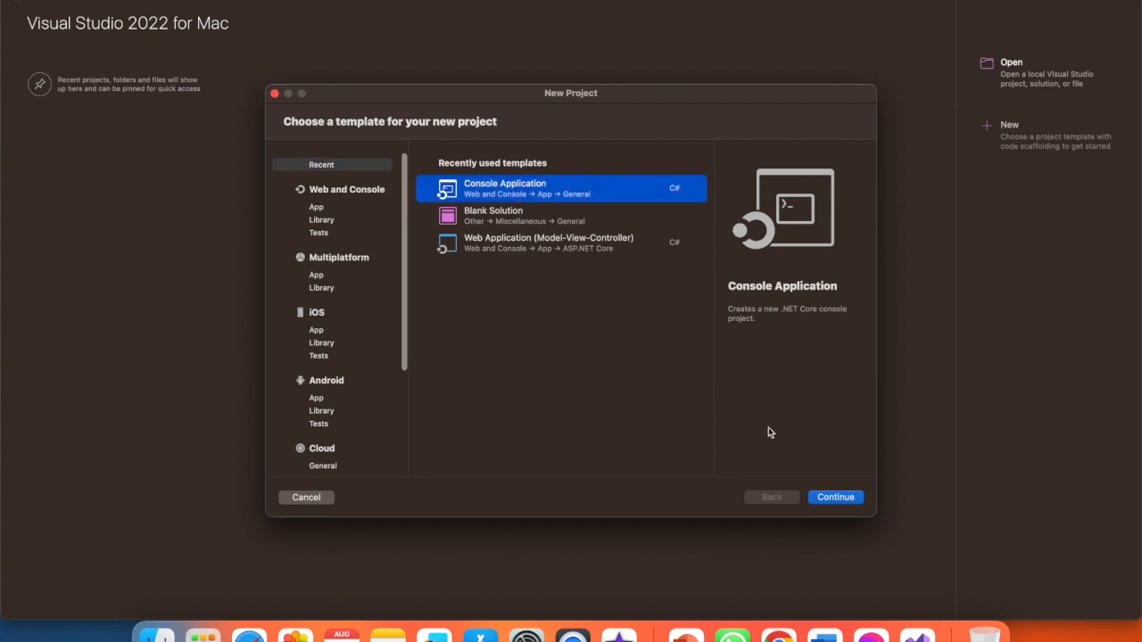
{"action": "mouse_move", "coordinate": [818, 497]}
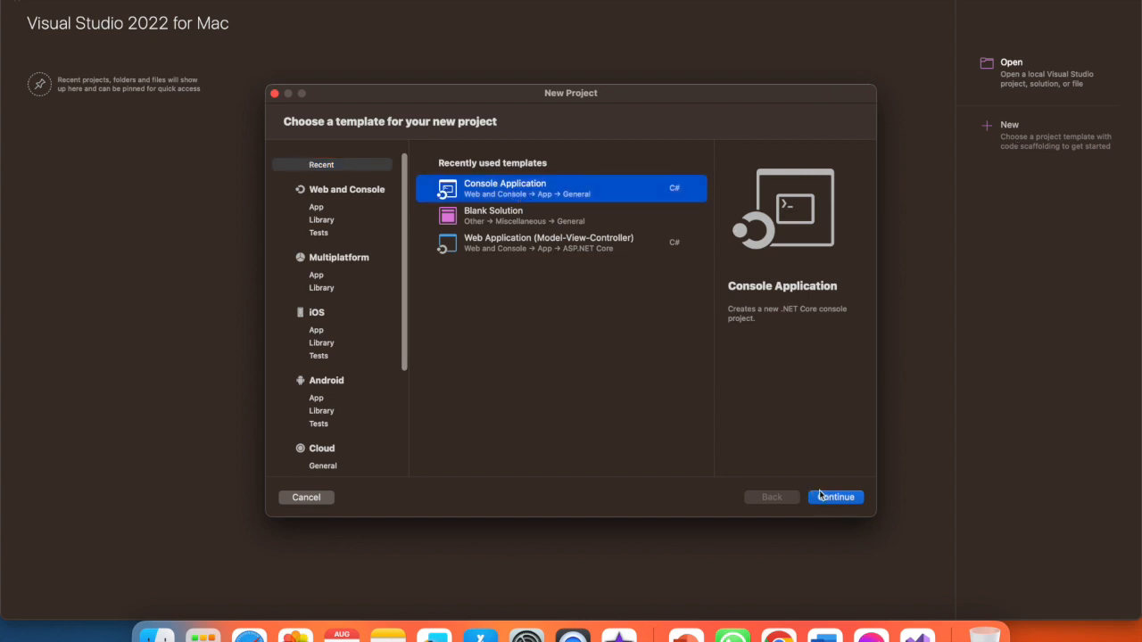
Create a Console Application named 'Helloworld' with target framework .NET 6.0.
{"action": "left_click", "coordinate": [834, 497]}
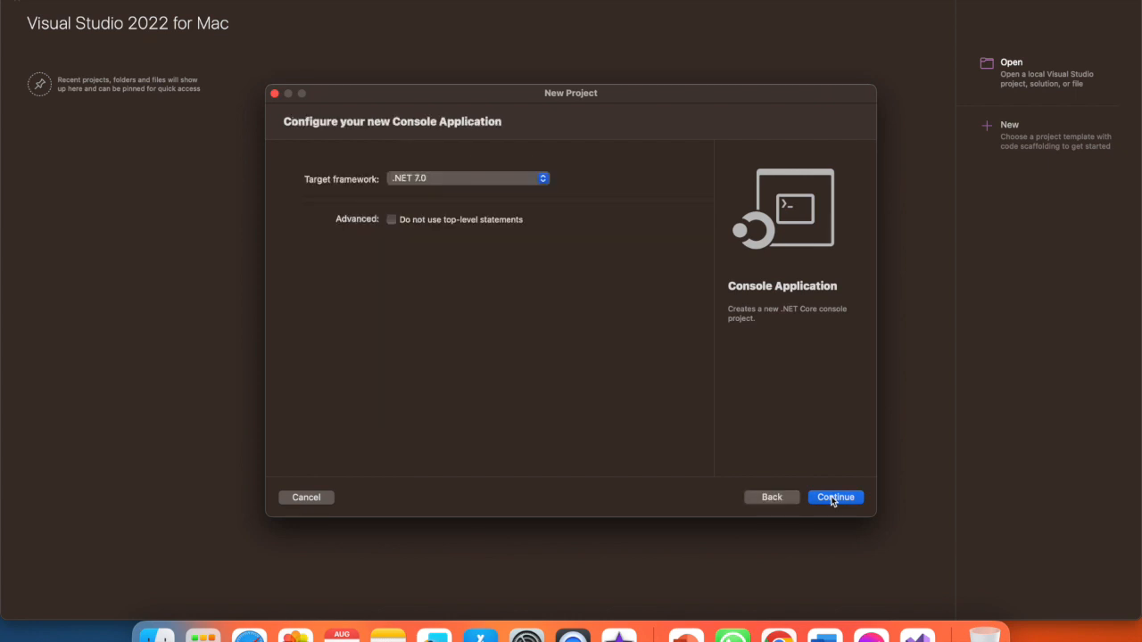
{"action": "left_click", "coordinate": [467, 177]}
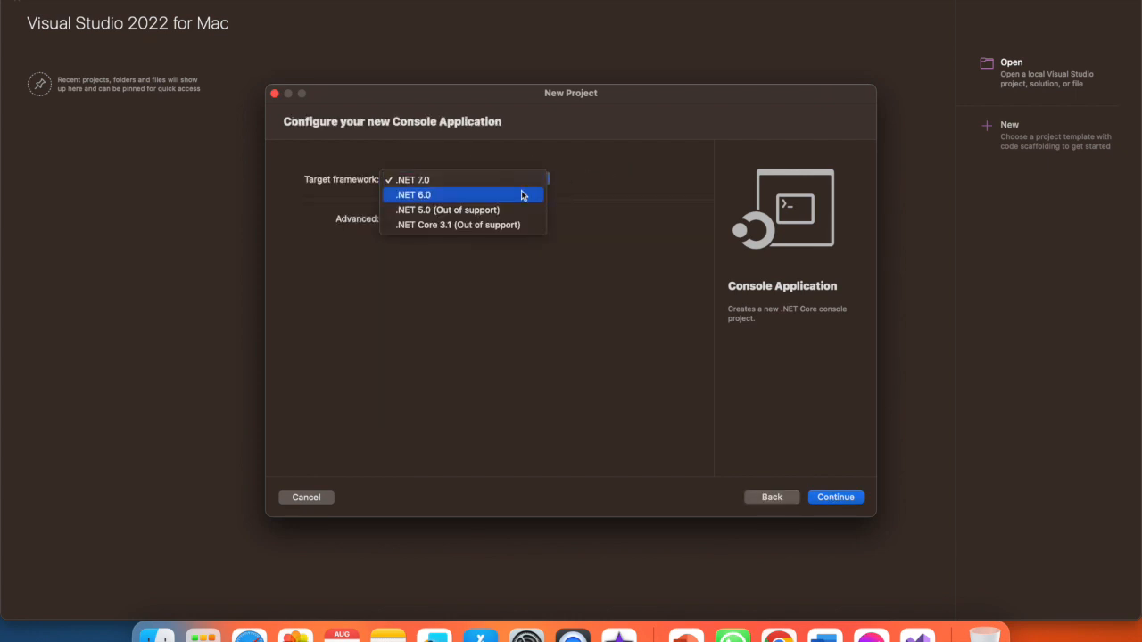
{"action": "left_click", "coordinate": [415, 194]}
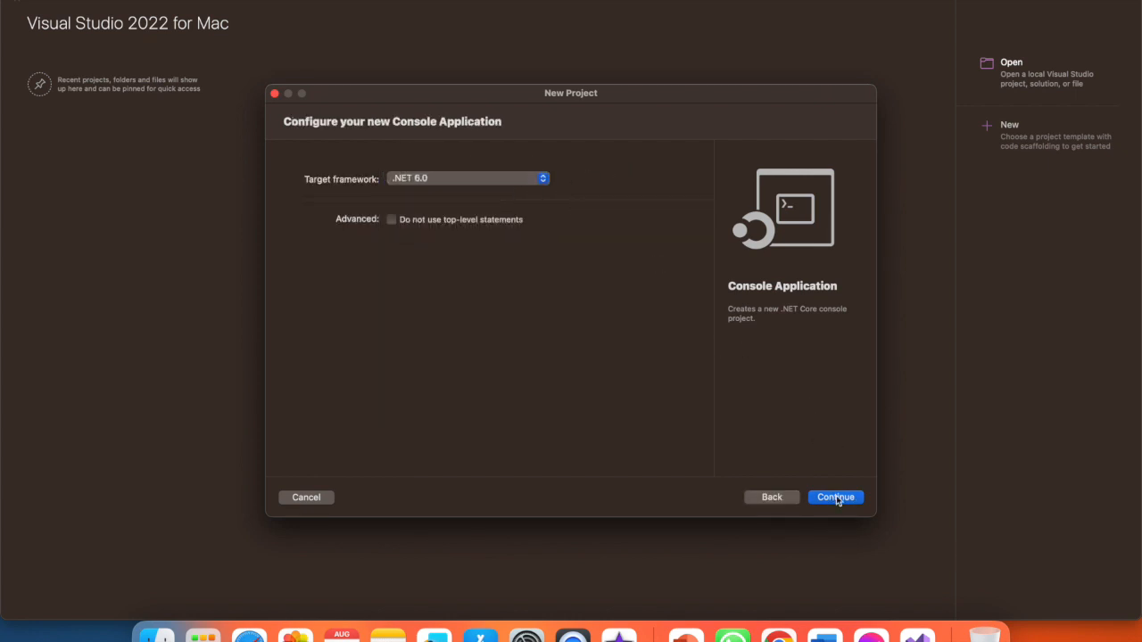
{"action": "left_click", "coordinate": [835, 497]}
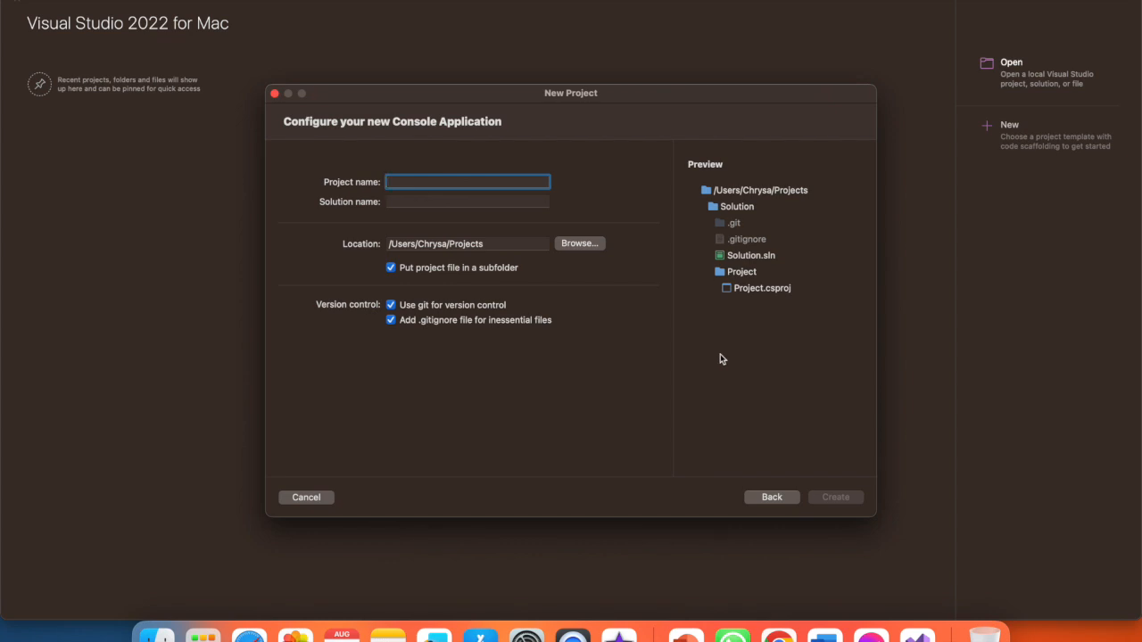
{"action": "type", "text": "Helloworld"}
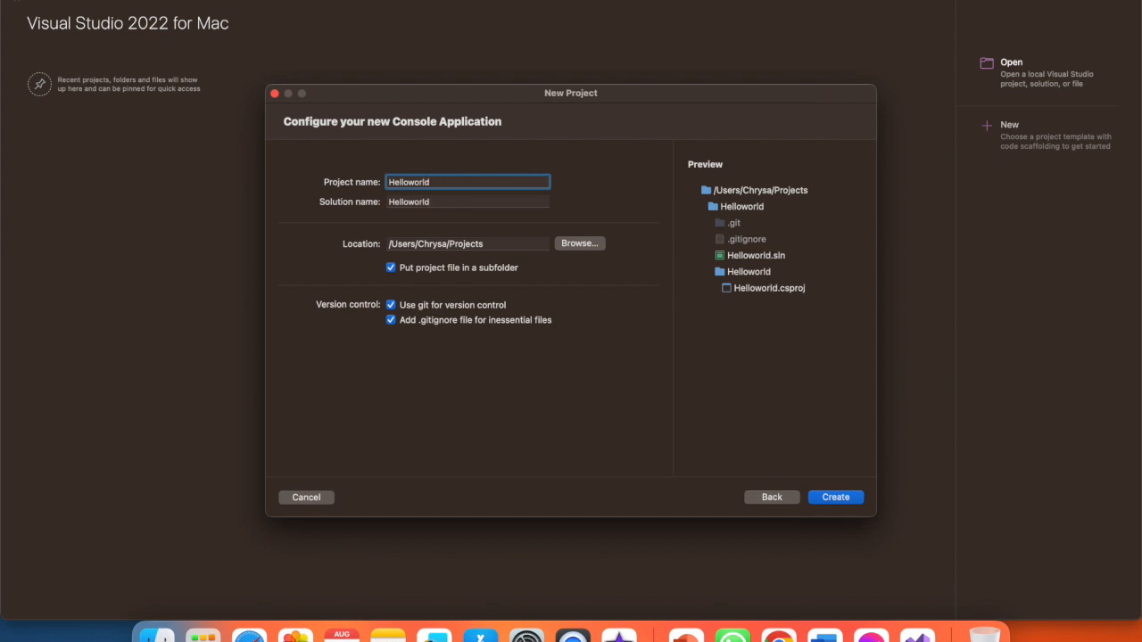
{"action": "mouse_move", "coordinate": [826, 491]}
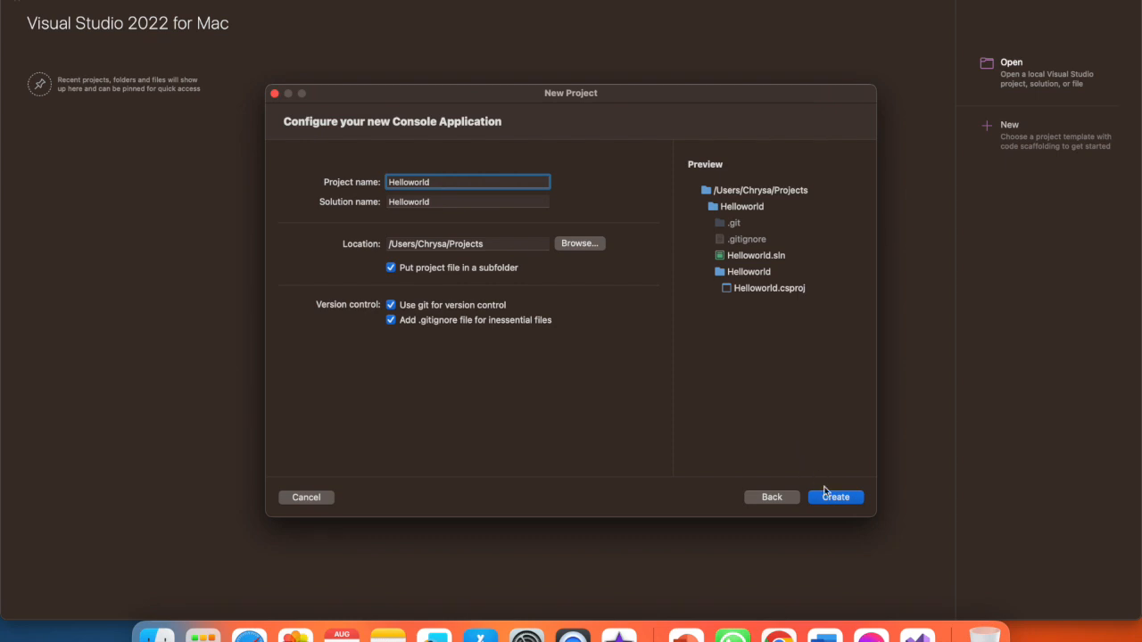
{"action": "left_click", "coordinate": [835, 497]}
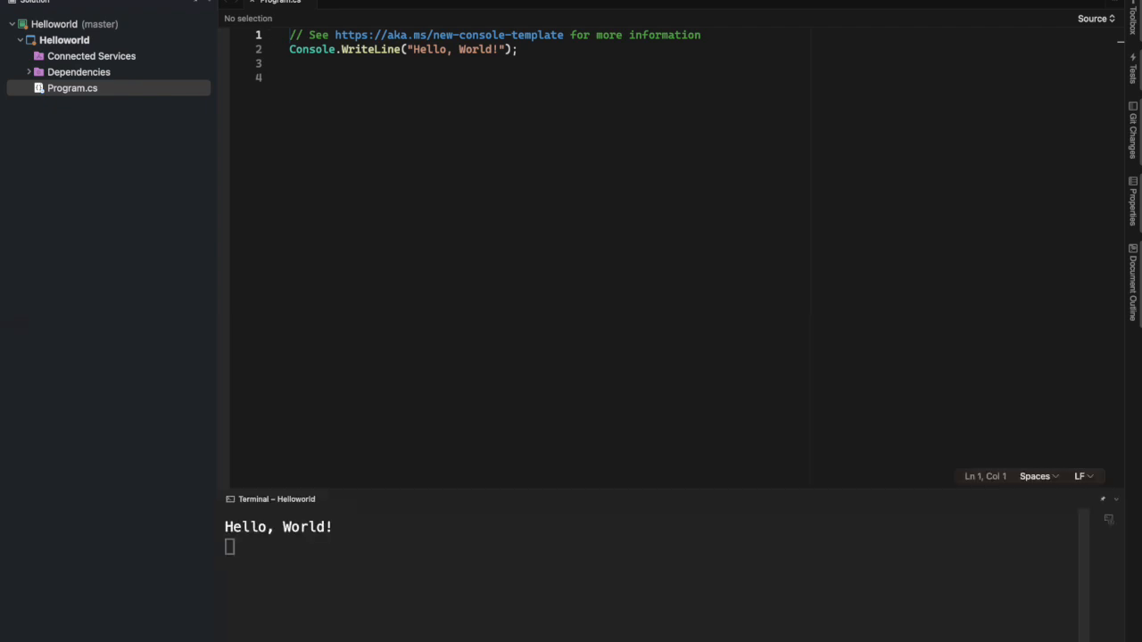
{"action": "mouse_move", "coordinate": [129, 17]}
{"action": "type", "text": " We are "}
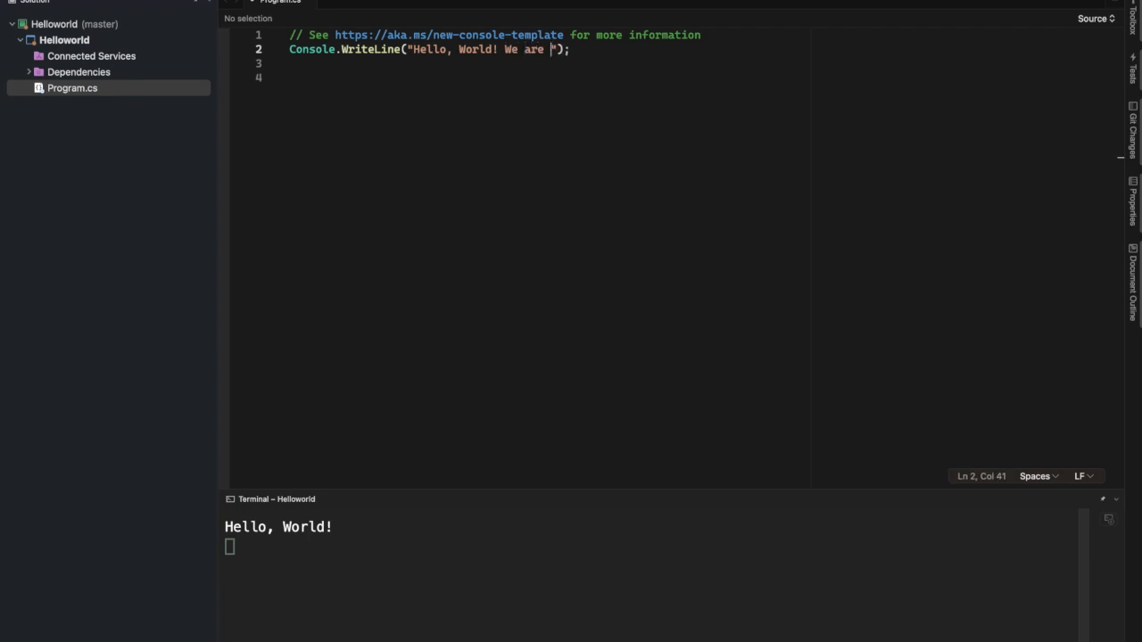
Append ' We are learning C#!' to the Console.WriteLine string in Program.cs.
{"action": "type", "text": "lear"}
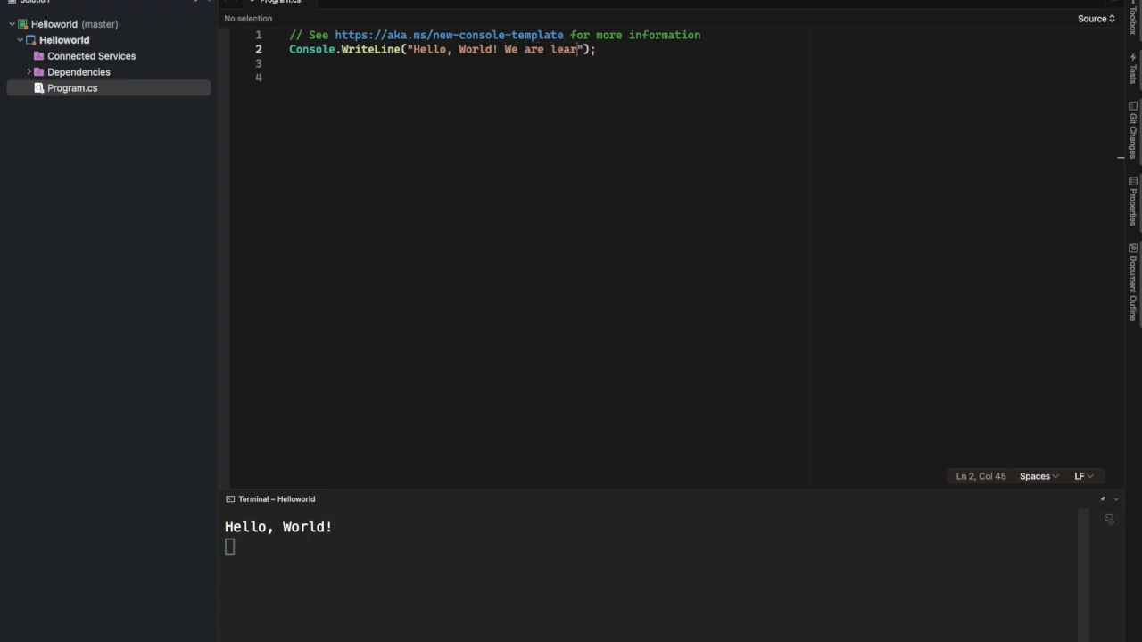
{"action": "type", "text": "nin"}
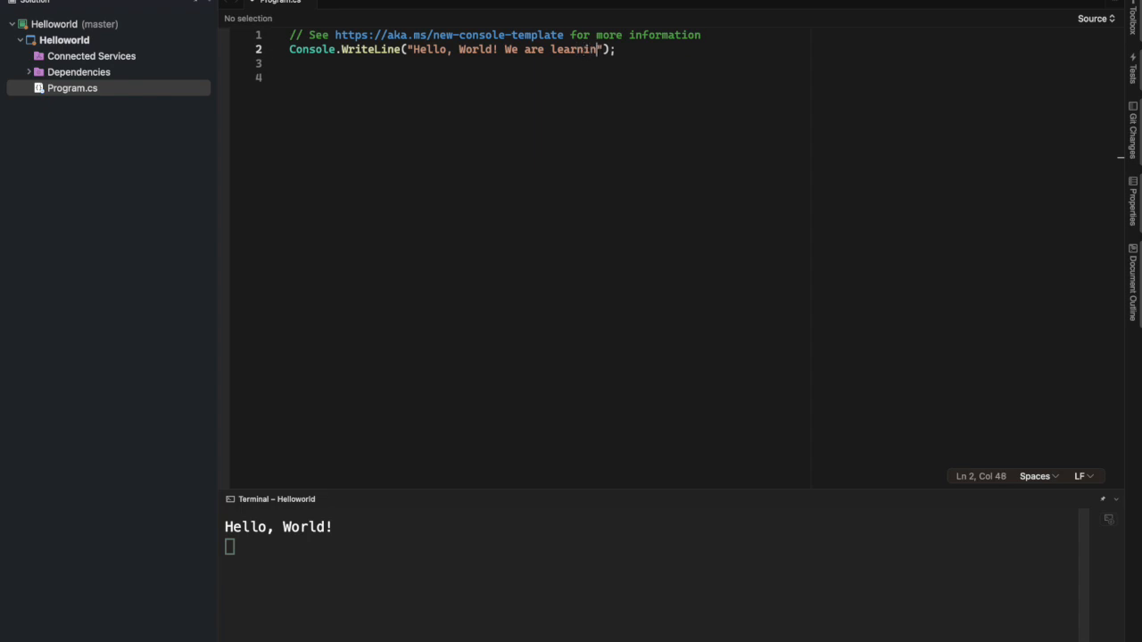
{"action": "type", "text": "g"}
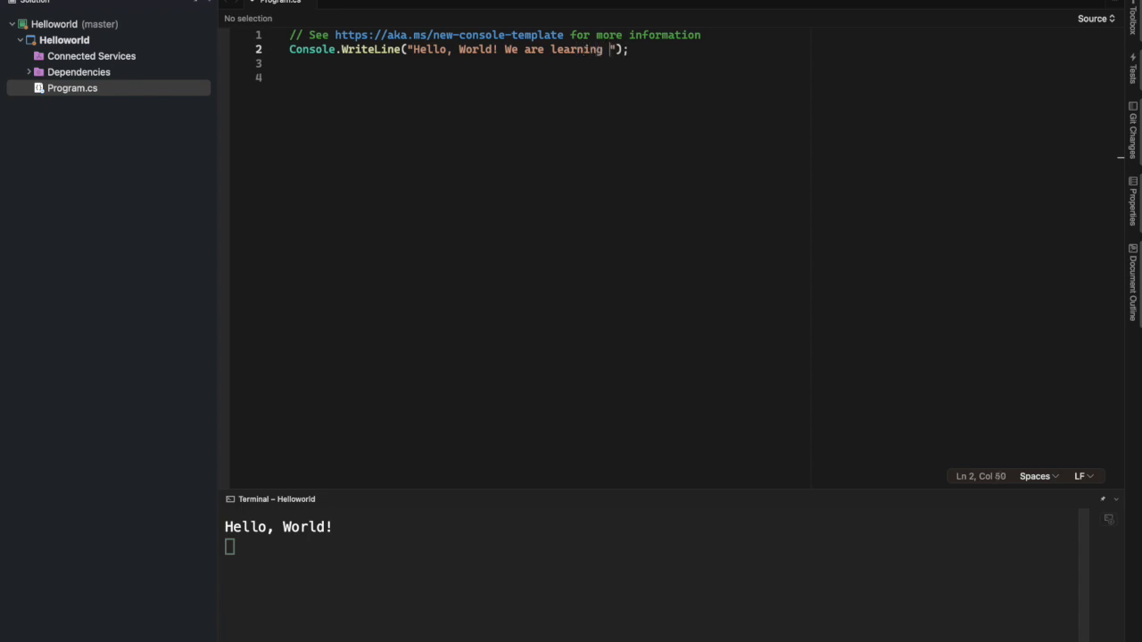
{"action": "type", "text": "C#"}
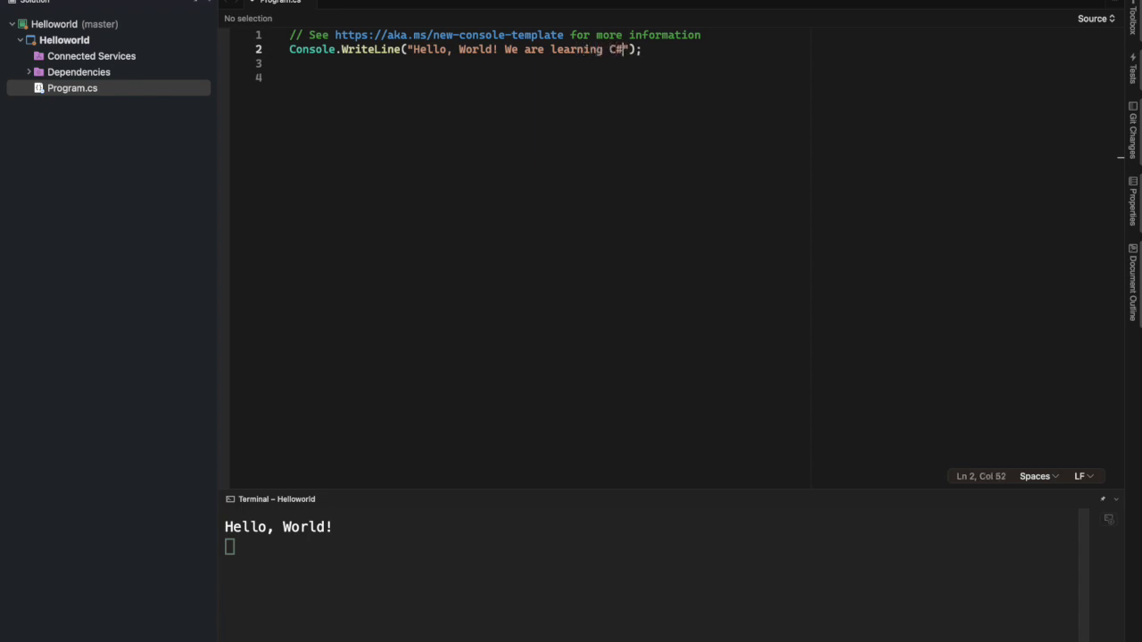
{"action": "type", "text": "!"}
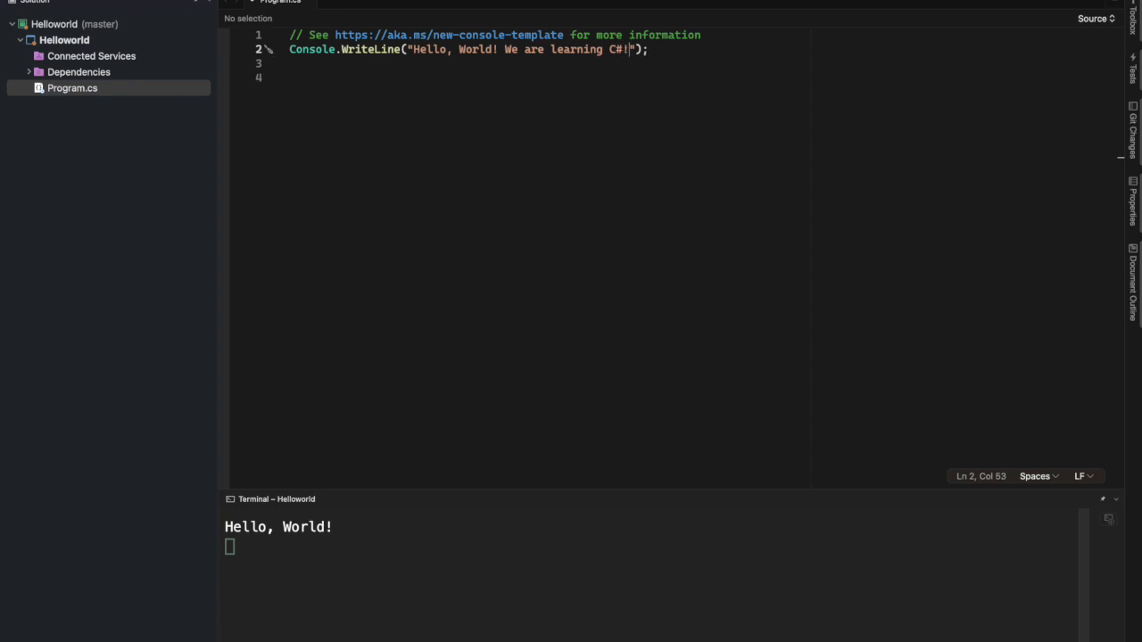